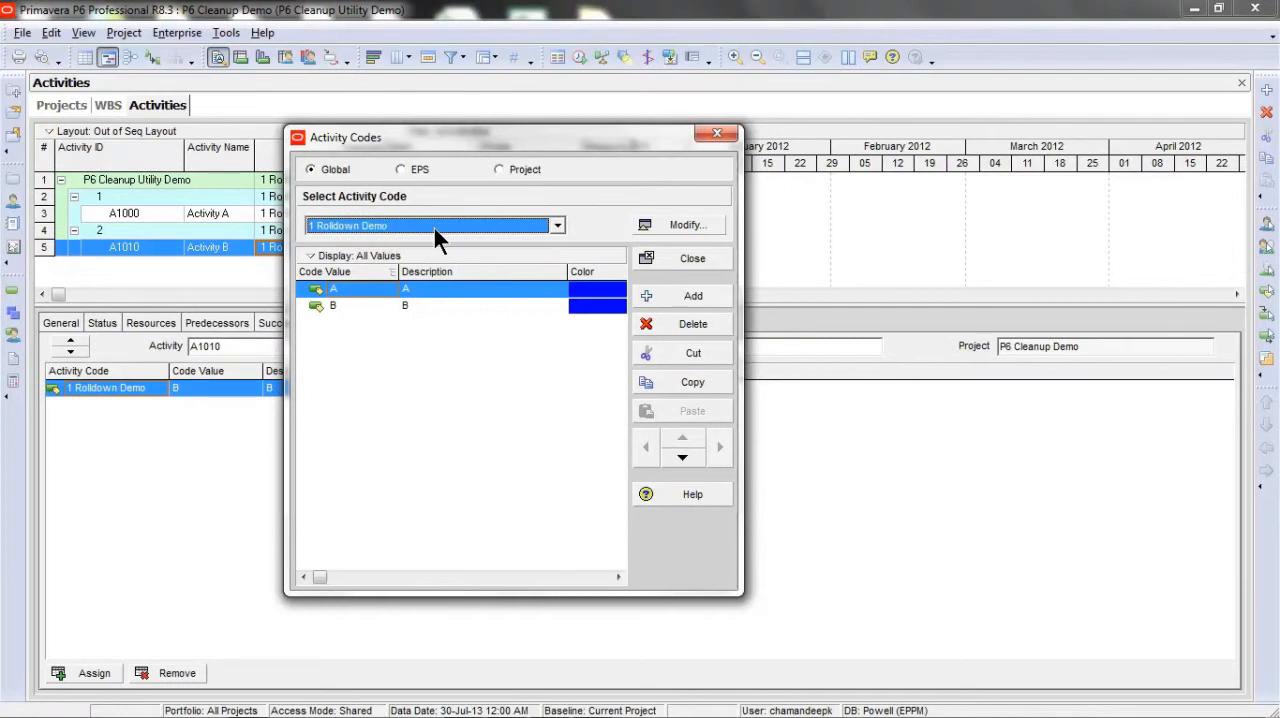
Show project-level activity codes in the Activity Codes dictionary (currently empty)
click(500, 168)
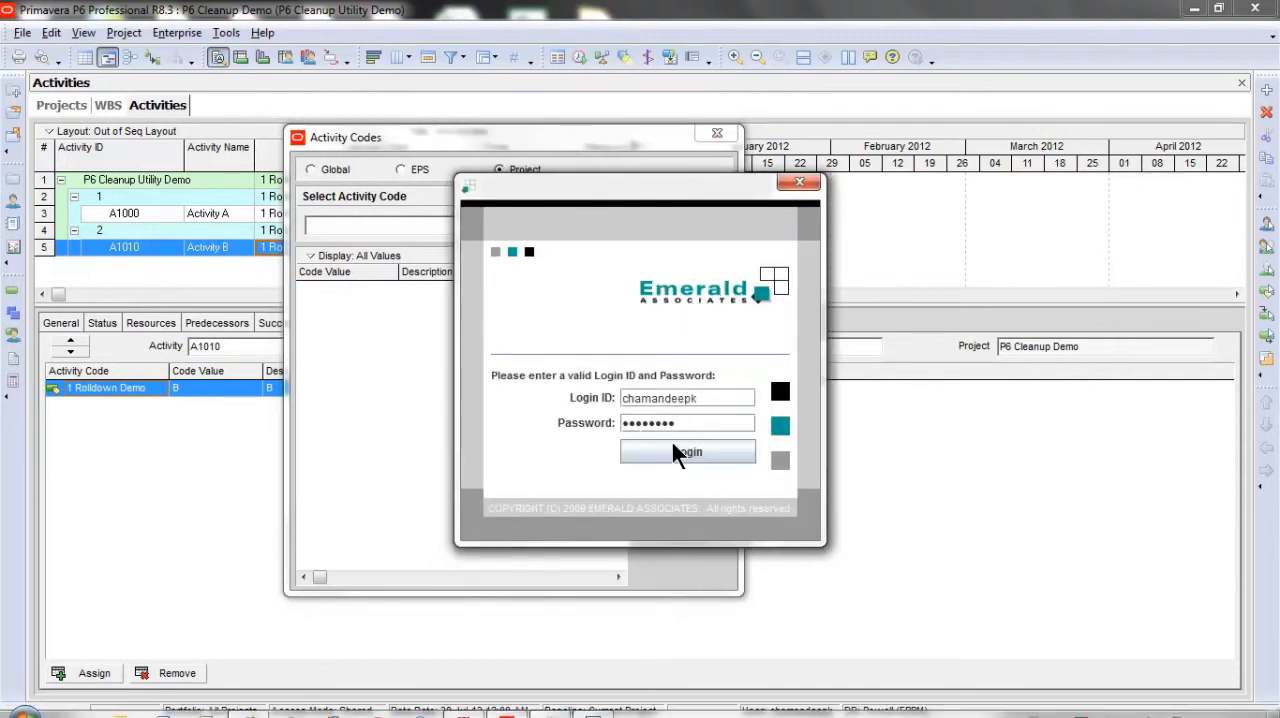
Log in to the cleanup utility with the pre-filled credentials
click(688, 452)
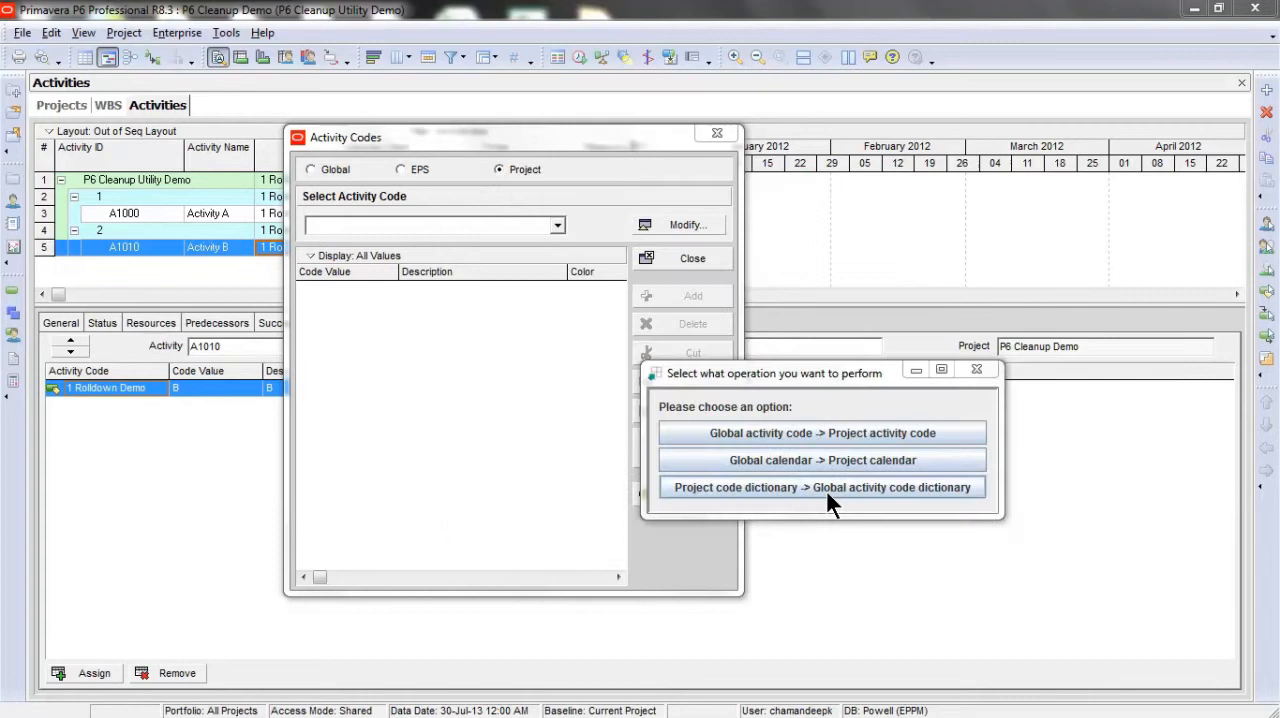
mouse_move(708, 432)
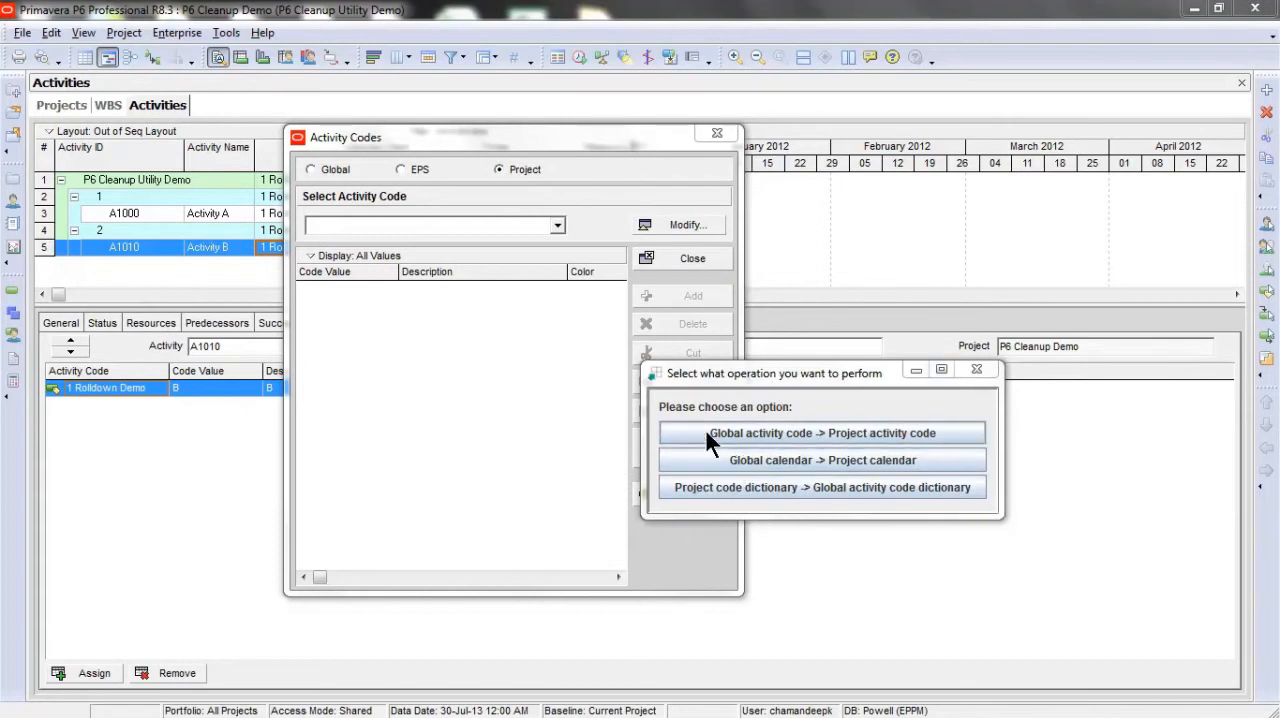
mouse_move(744, 480)
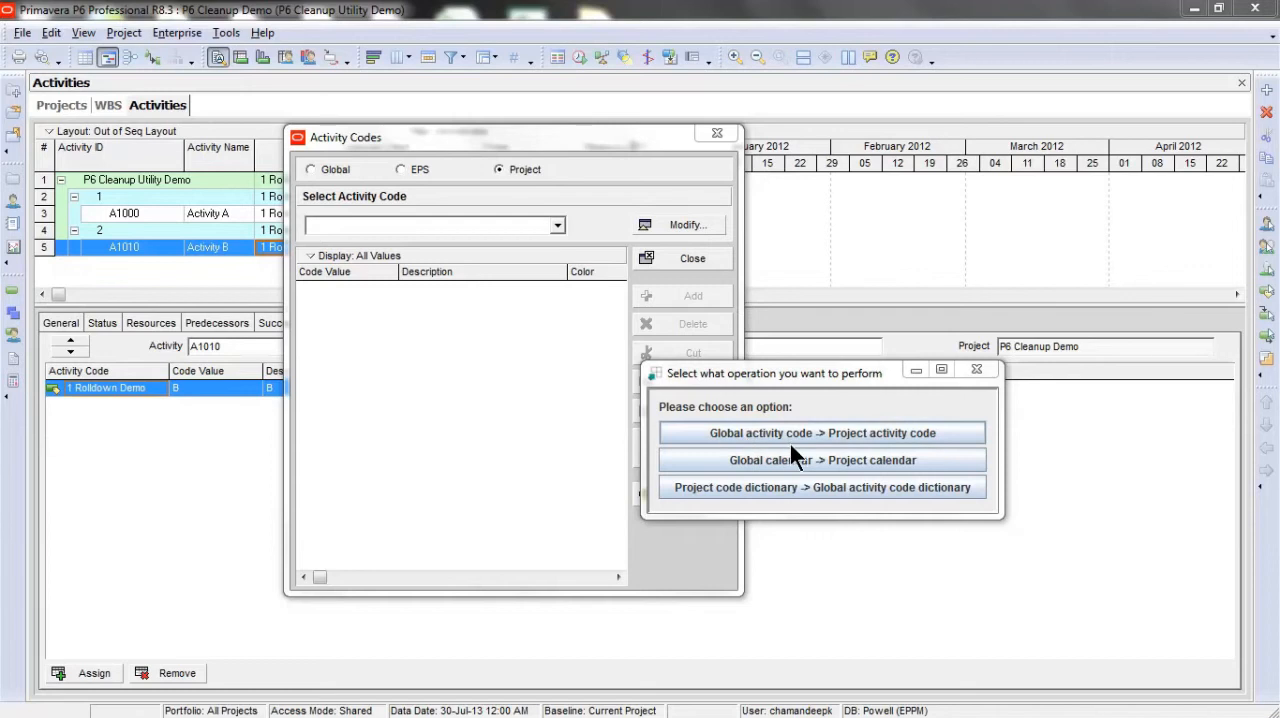
mouse_move(924, 460)
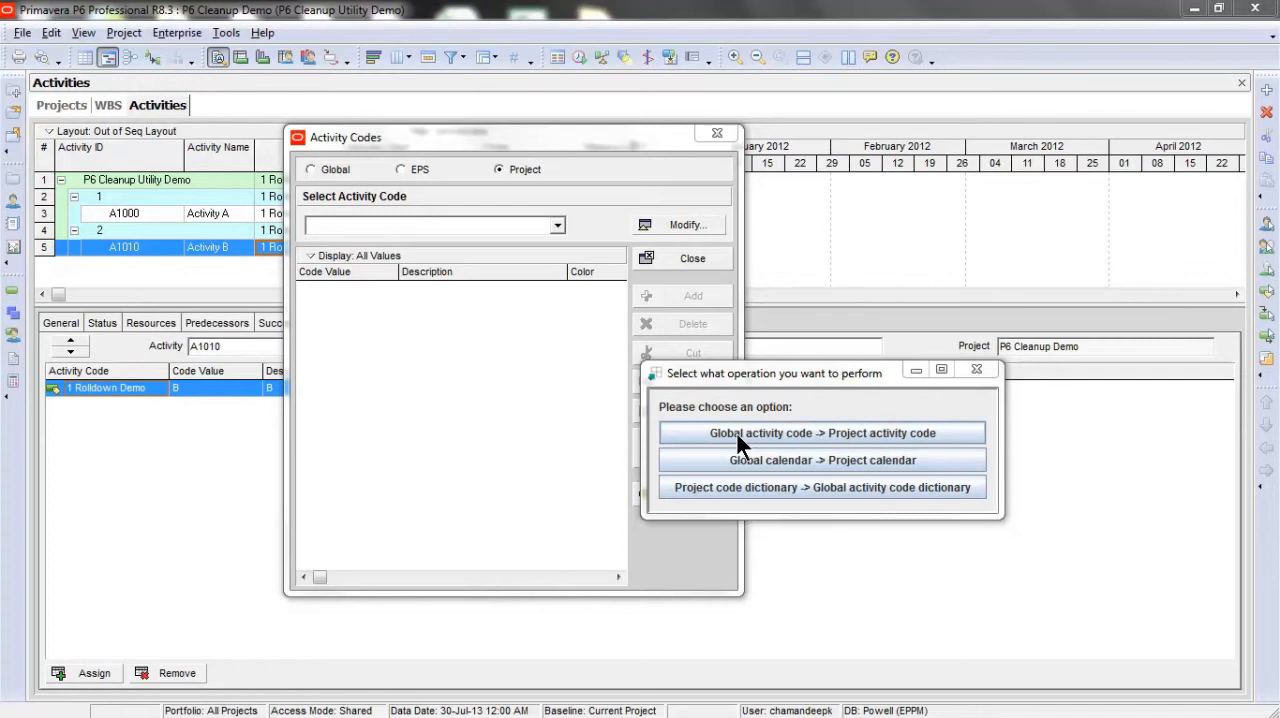
Run the global-to-project rolldown for the '1 Rolldown Demo' activity code
click(822, 432)
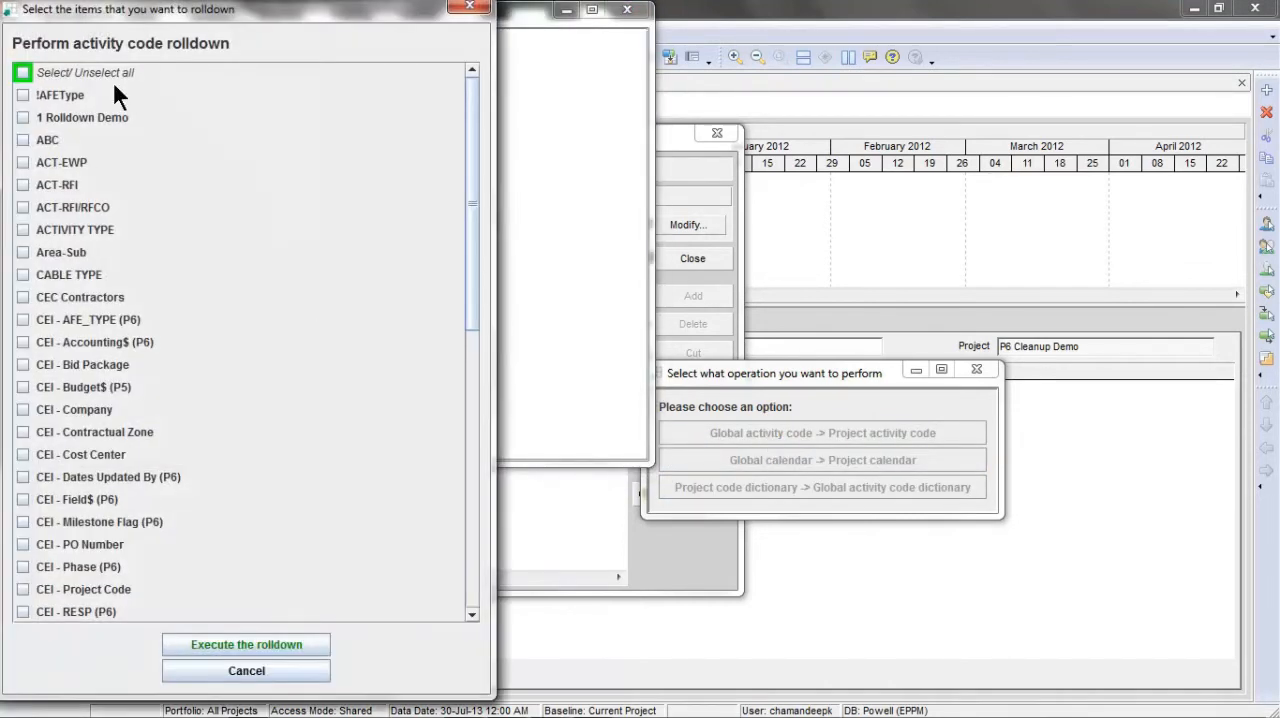
mouse_move(196, 448)
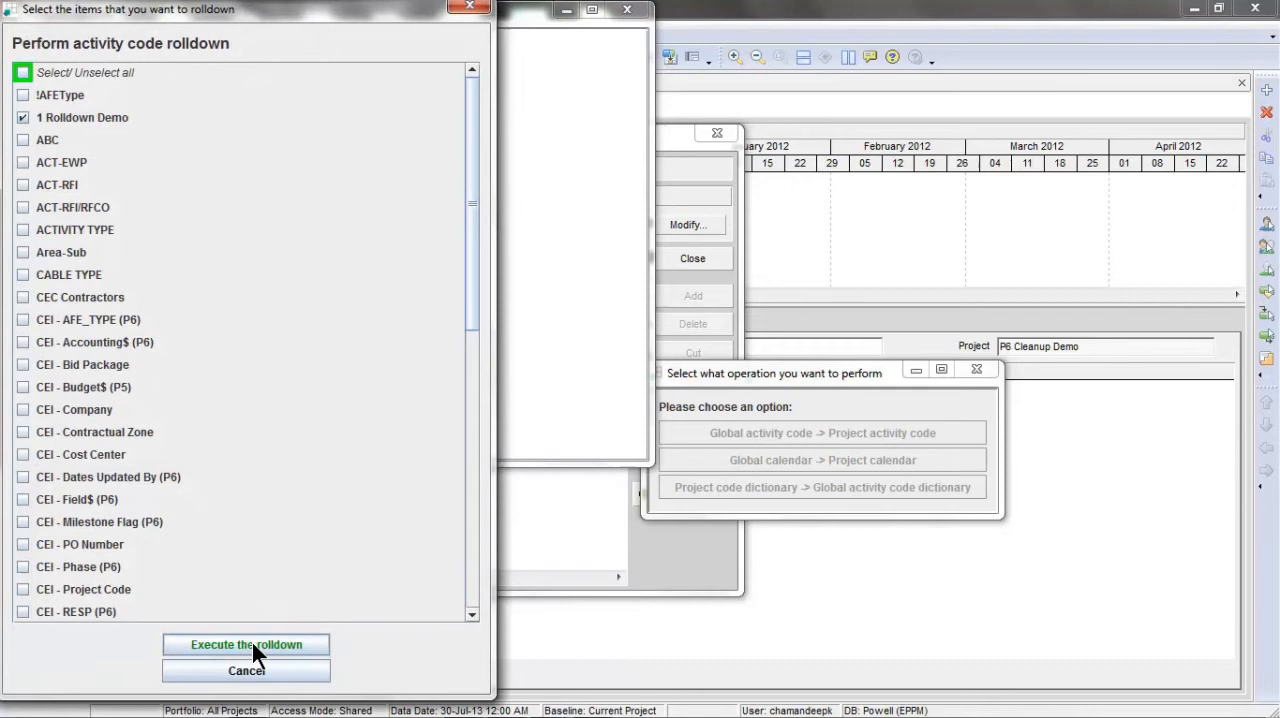
click(246, 644)
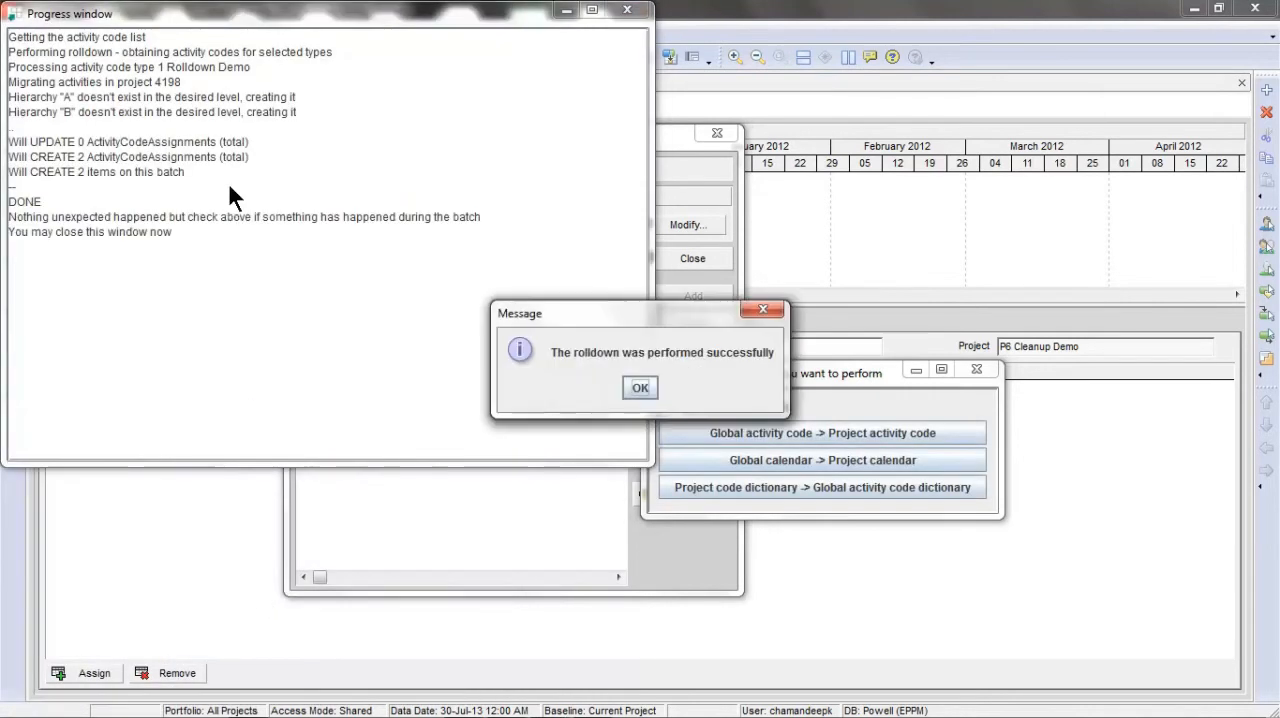
mouse_move(588, 390)
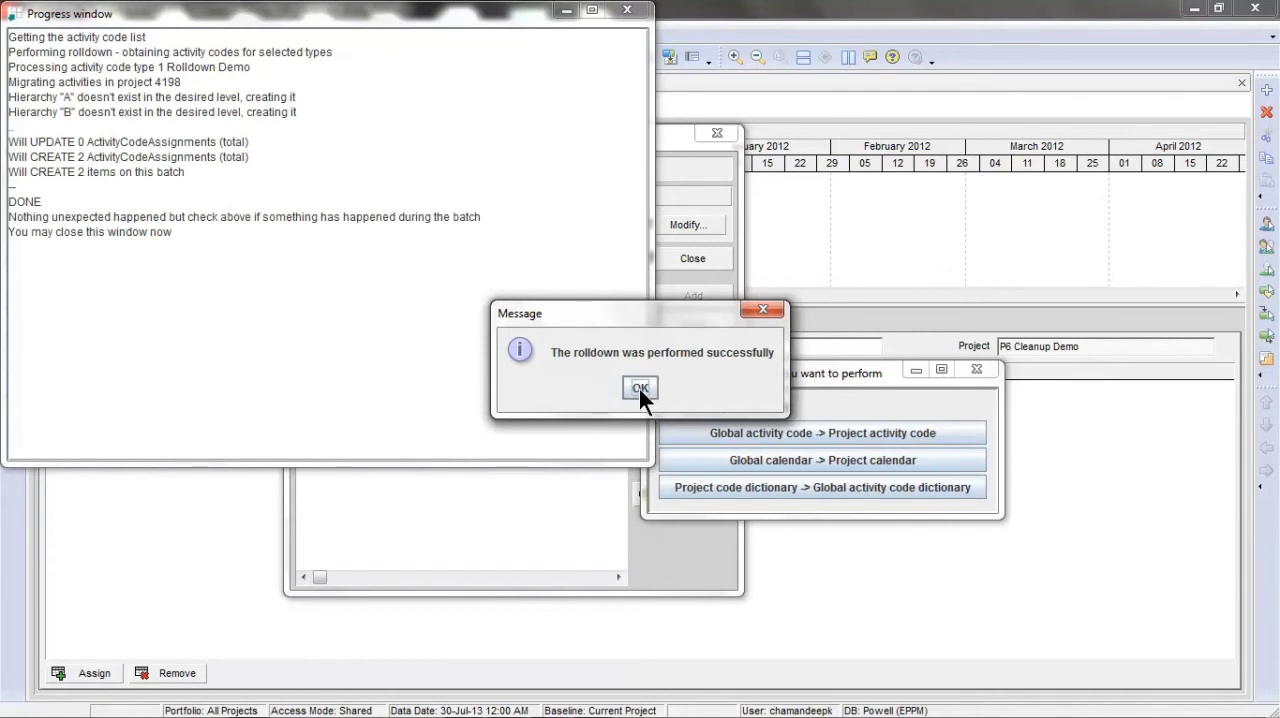
Acknowledge the rolldown success message and close the Progress log window
click(640, 388)
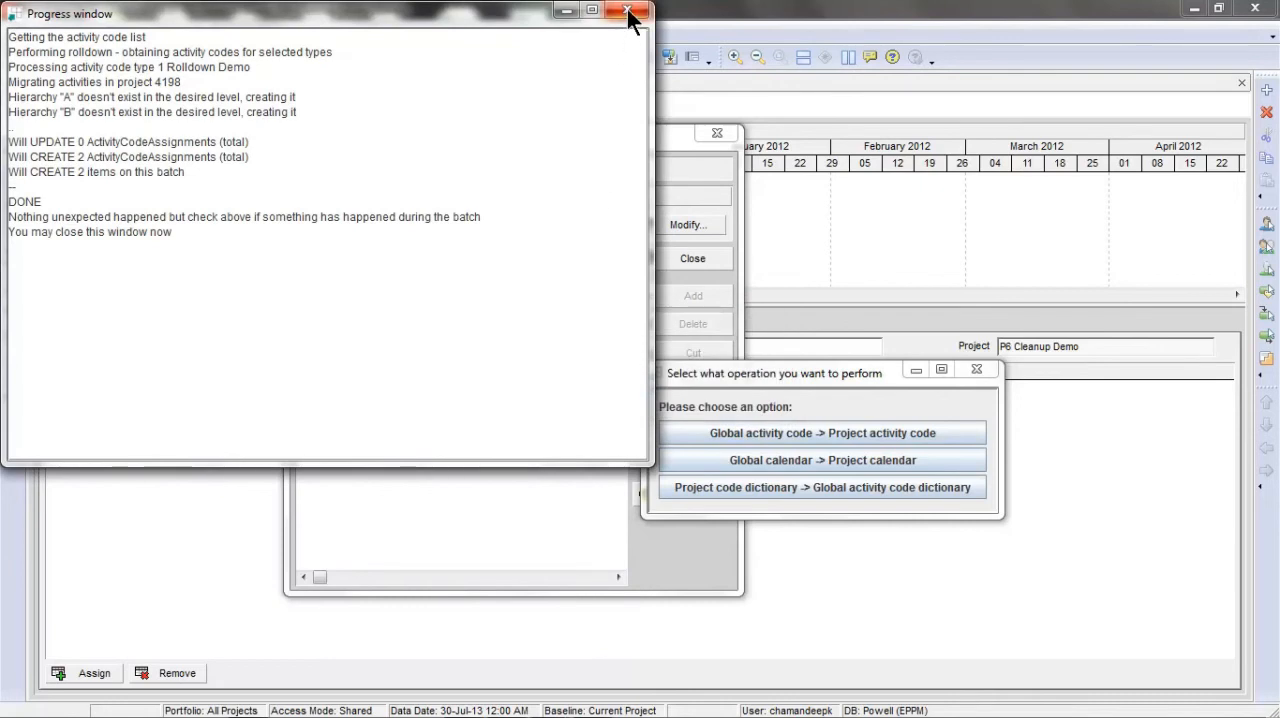
click(628, 12)
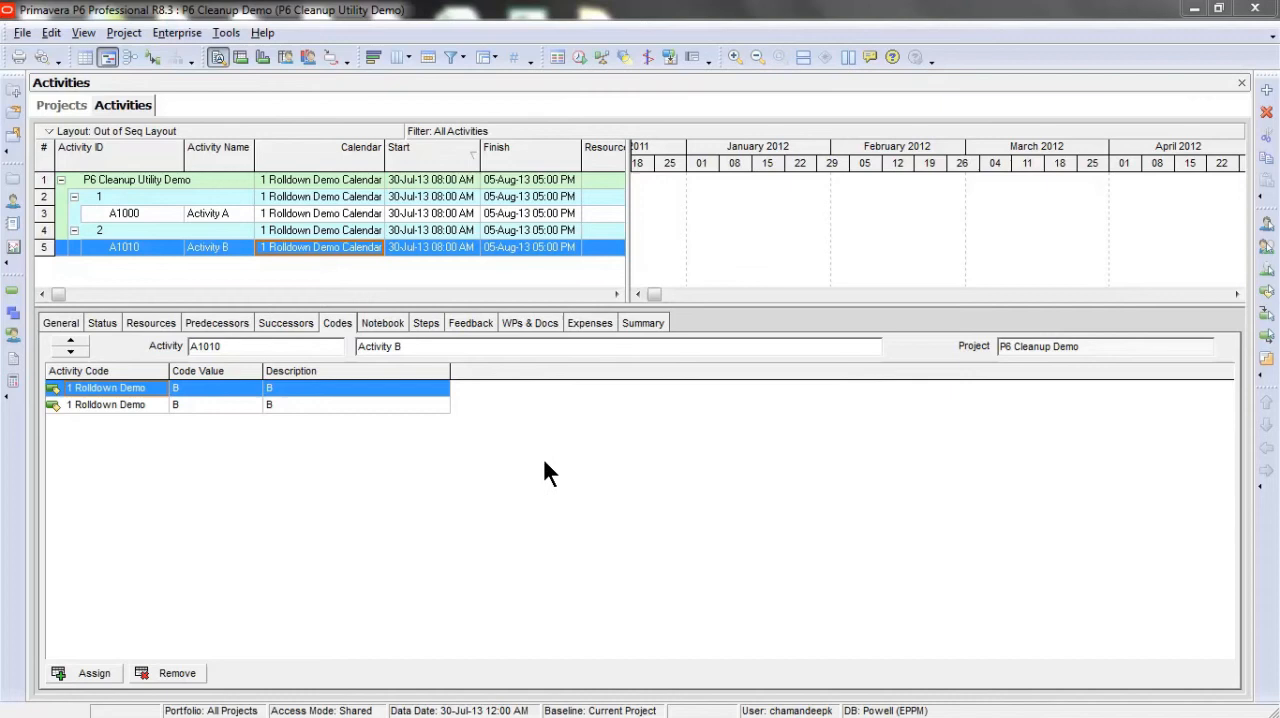
View project activity codes via Enterprise > Activity Codes, showing '1 Rolldown Demo' with values A and B
click(176, 32)
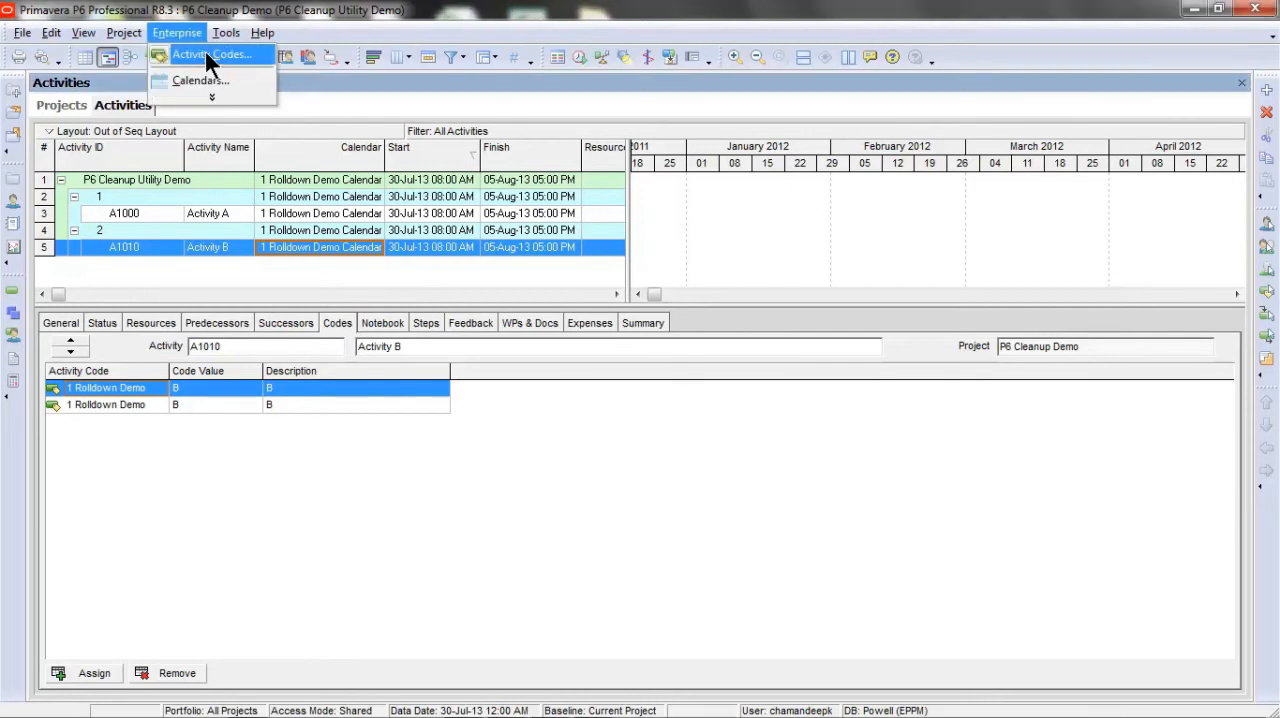
click(210, 54)
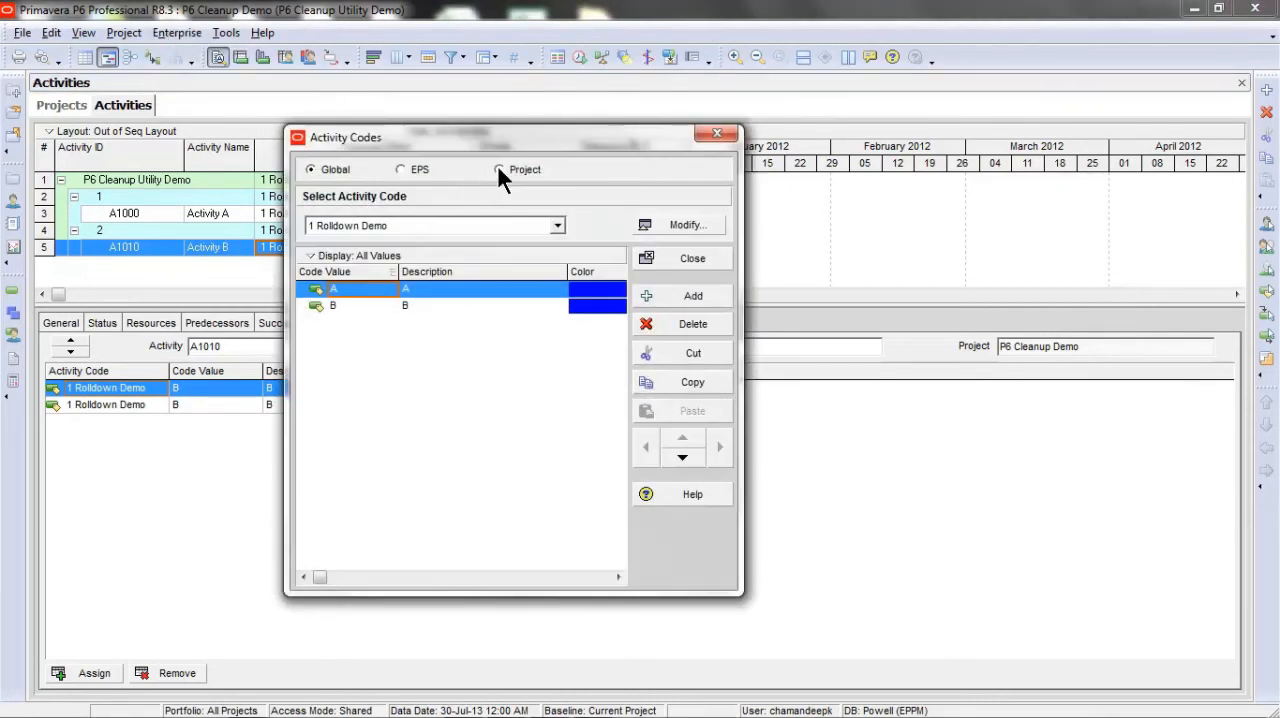
click(500, 168)
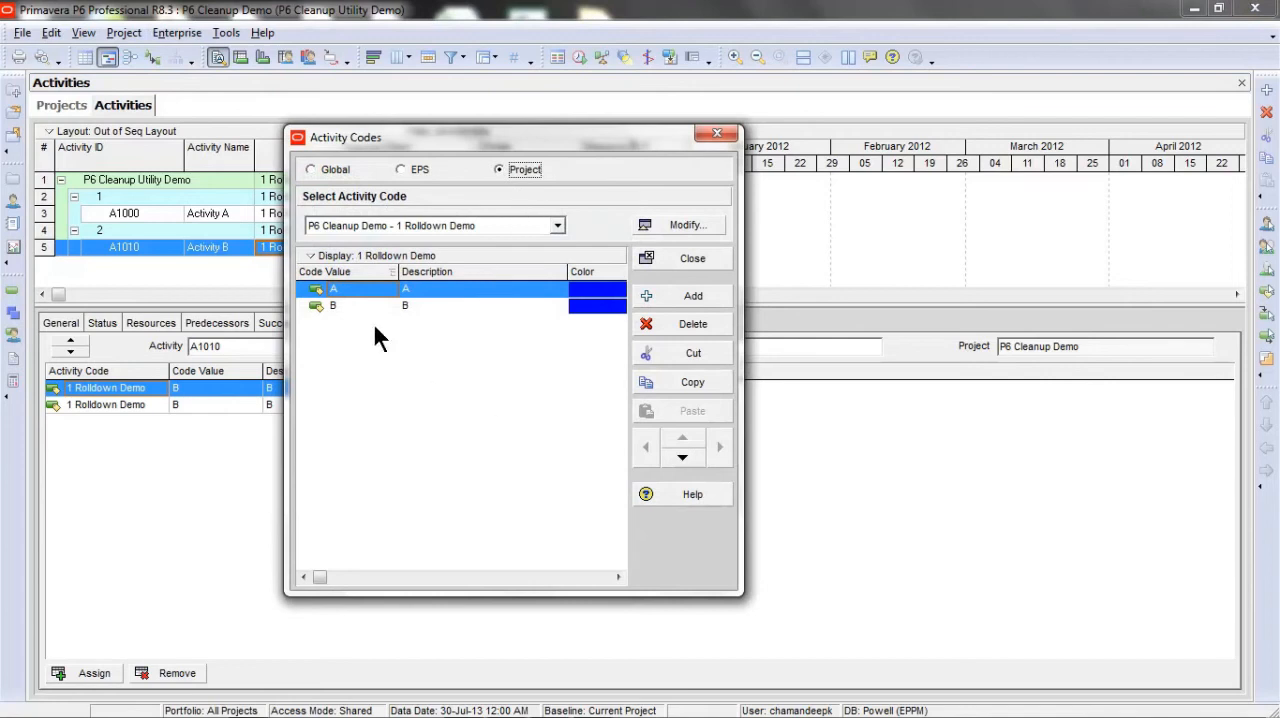
mouse_move(448, 378)
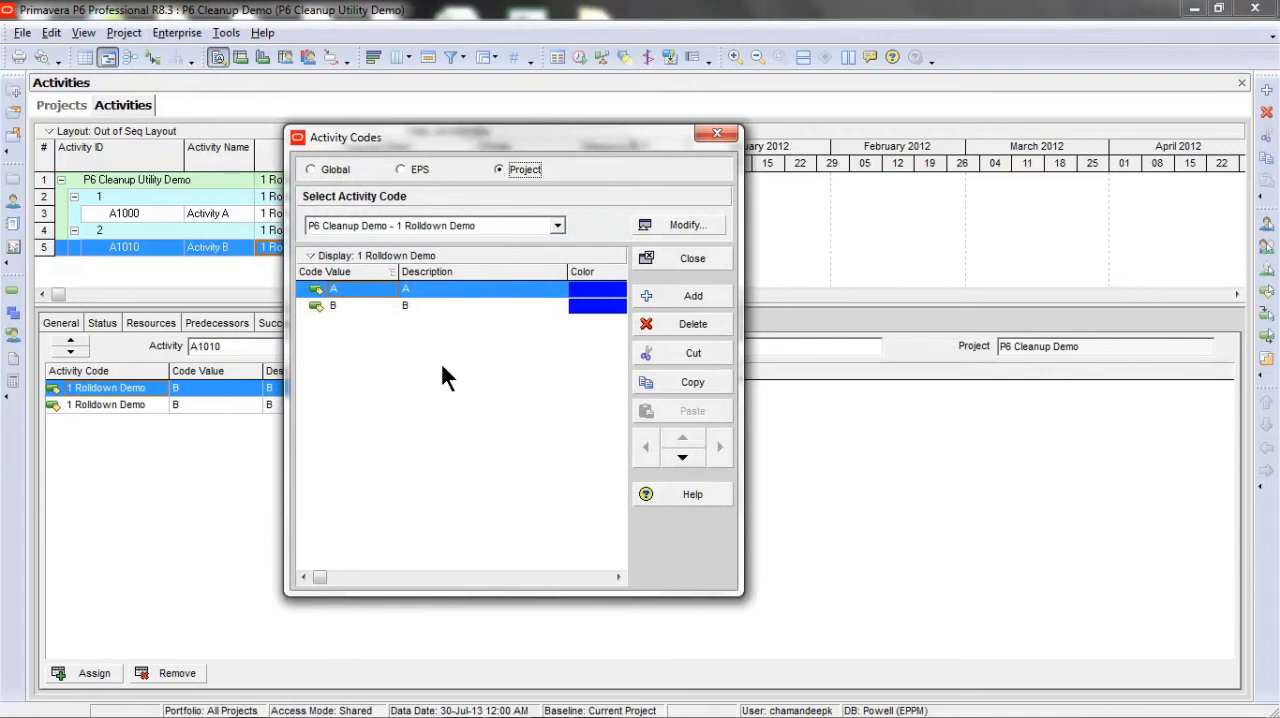
mouse_move(424, 268)
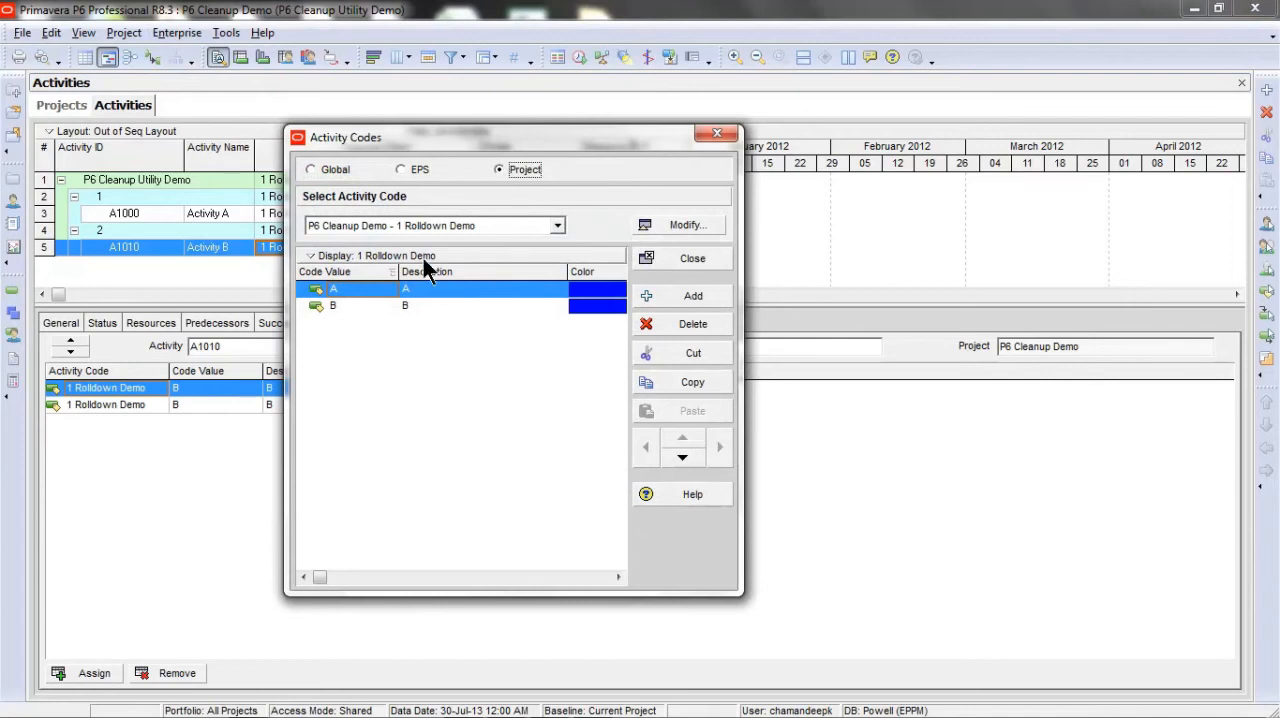
mouse_move(490, 252)
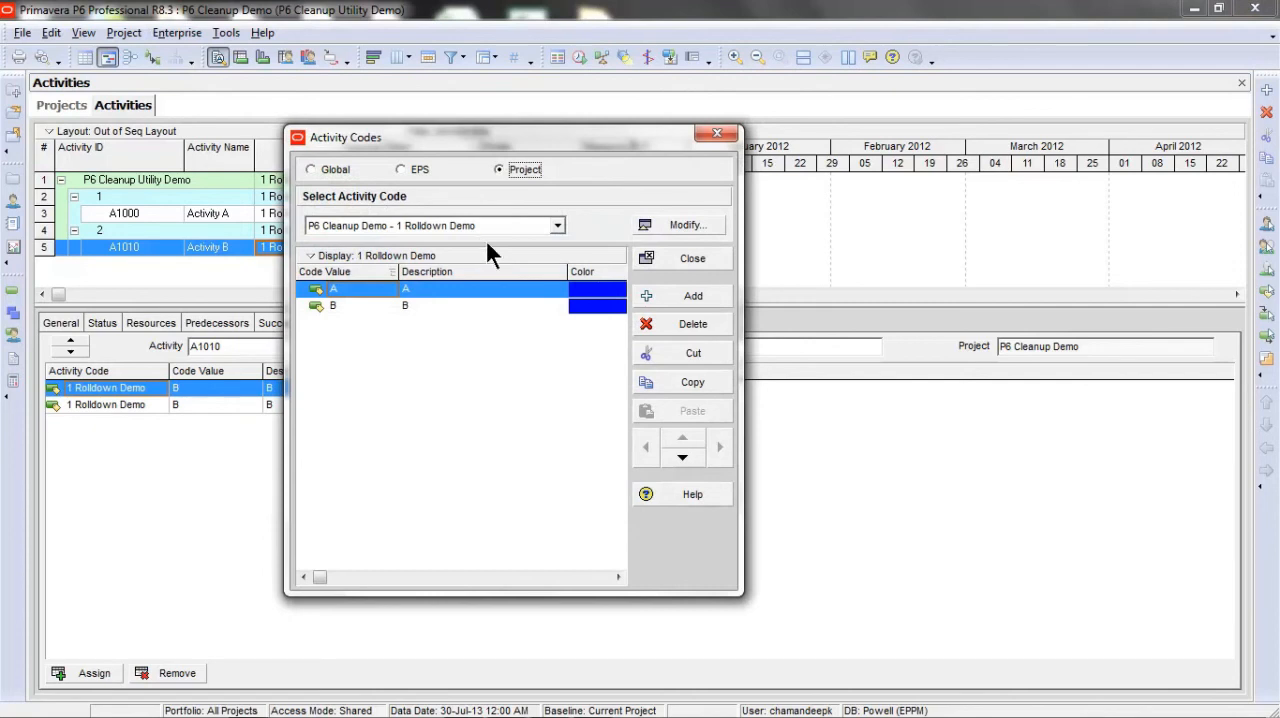